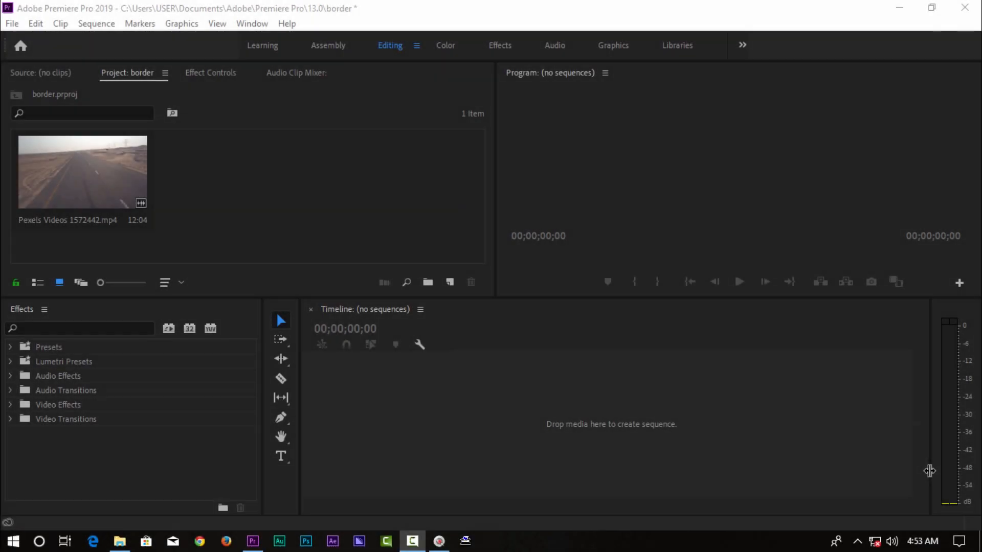
mouse_move(854, 227)
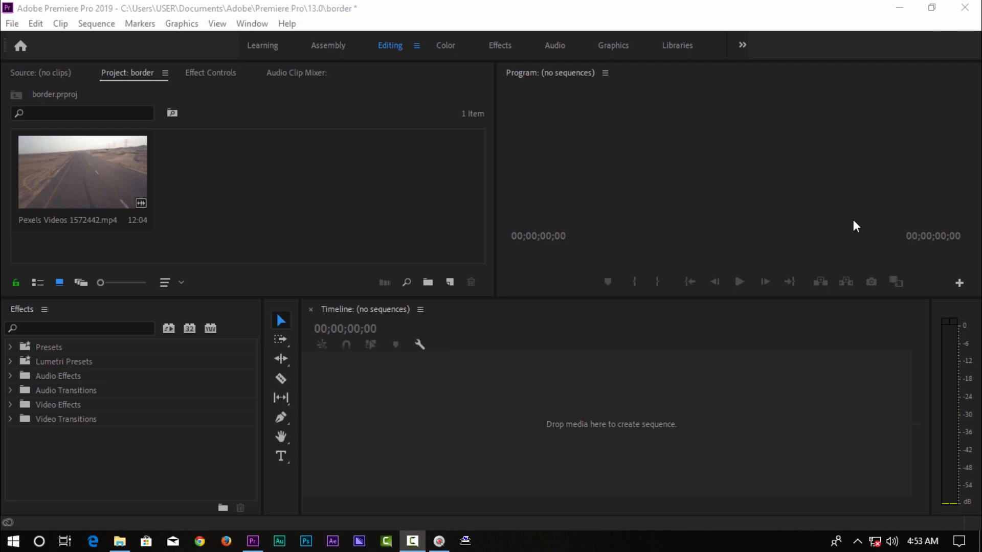
mouse_move(745, 165)
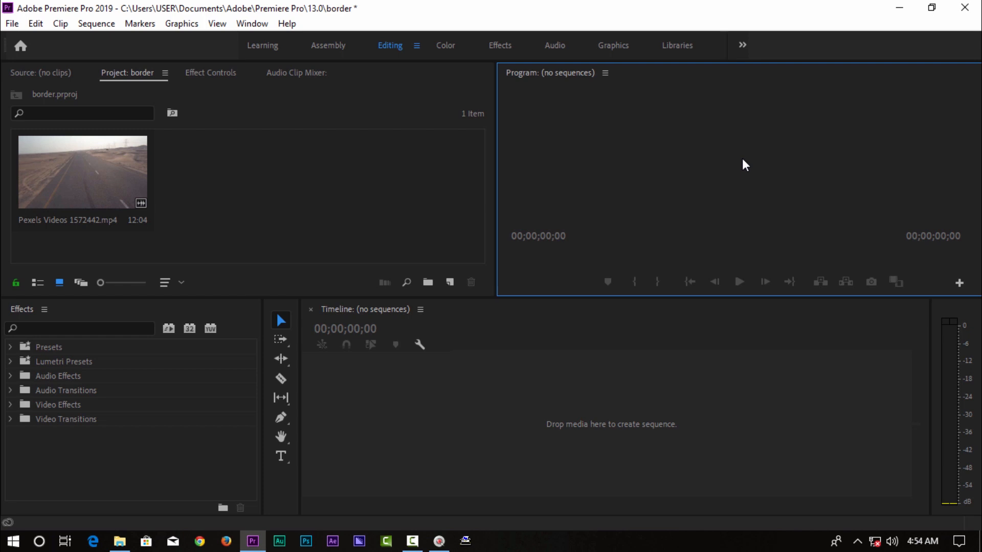
- Create a new sequence by placing the desert road clip on the Timeline
click(456, 188)
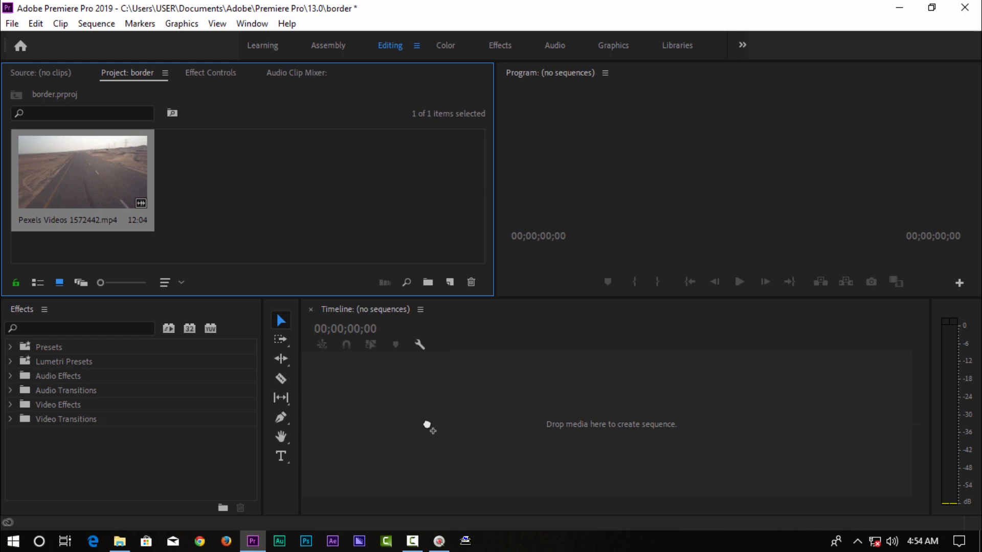
drag(82, 171, 574, 411)
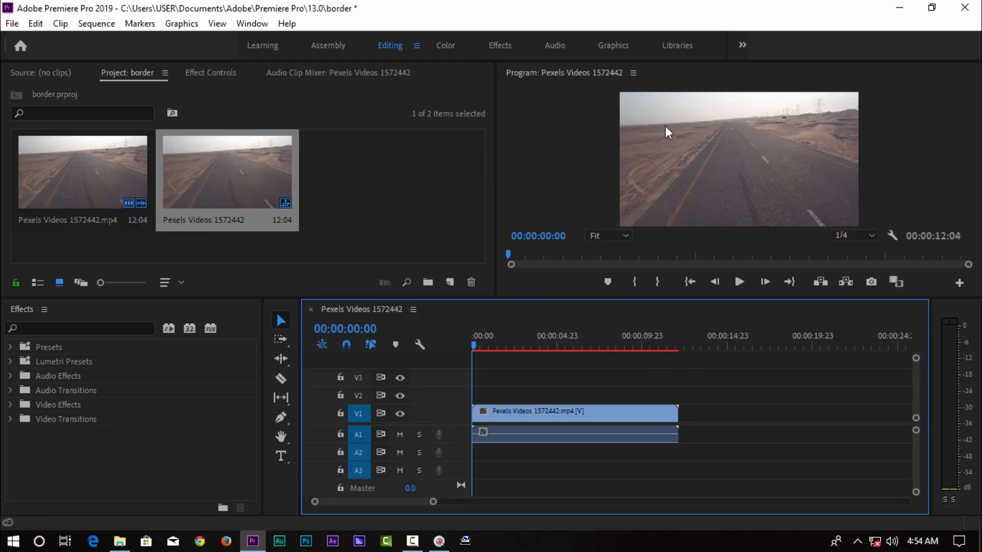
mouse_move(609, 359)
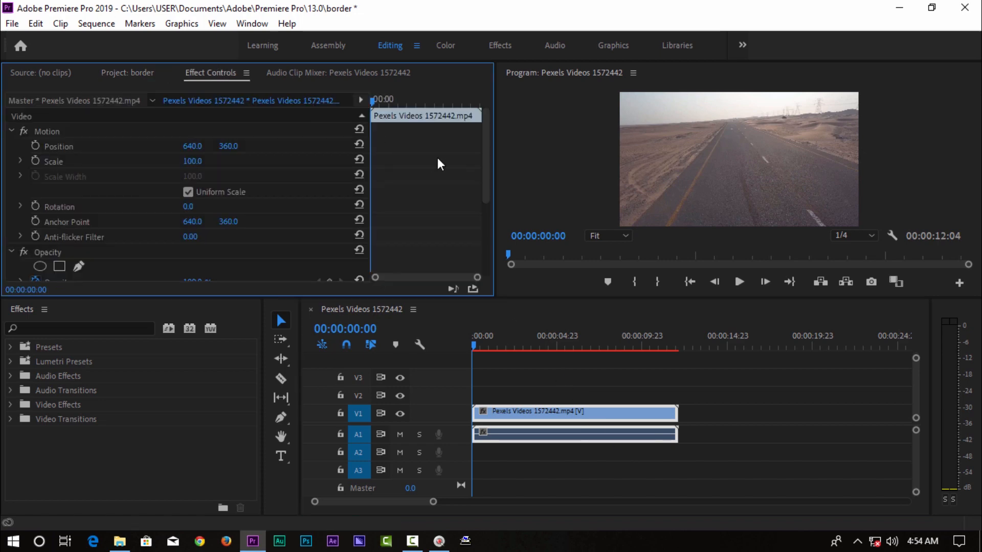
- Set the clip's Motion Scale to 90 and maximize the Program monitor preview
scroll(down, 3)
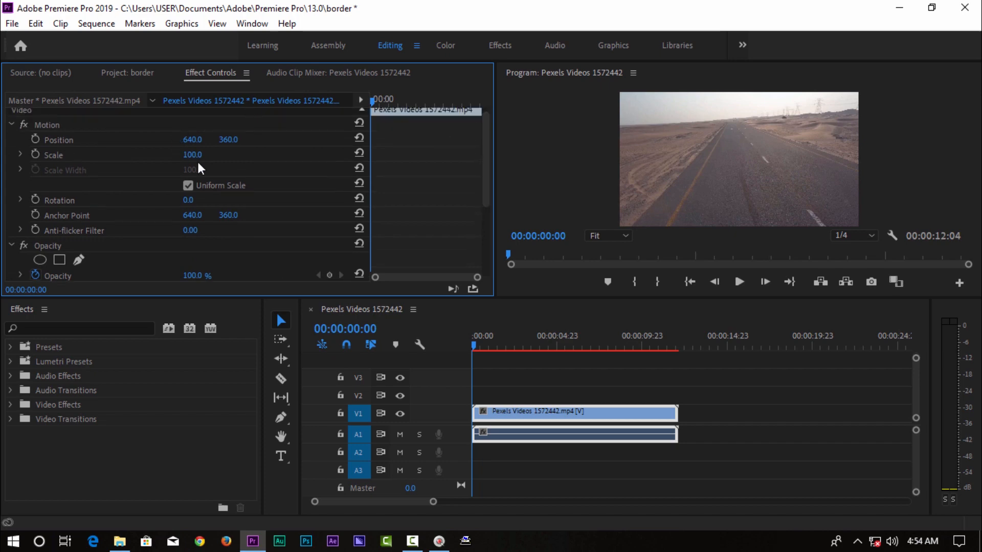
double_click(192, 155)
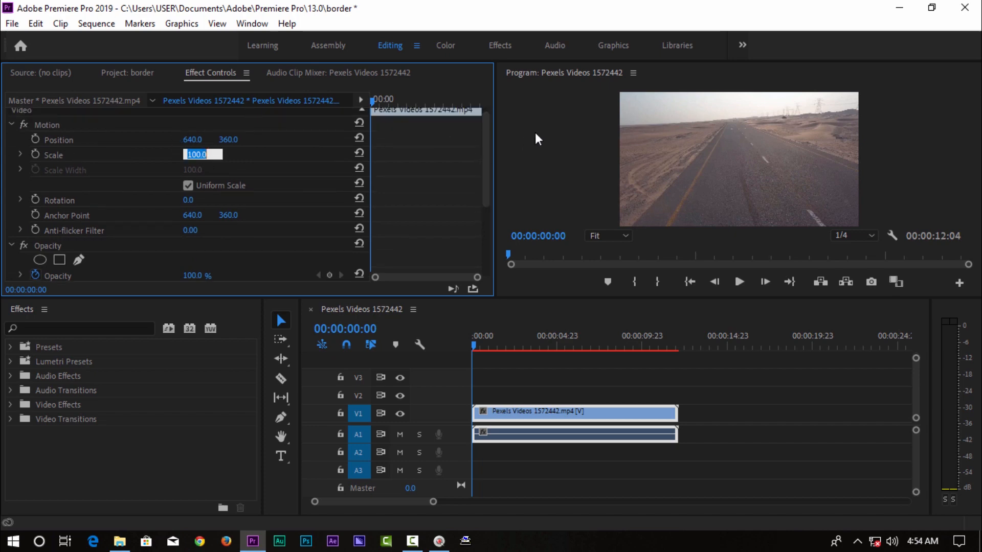
text(90.0)
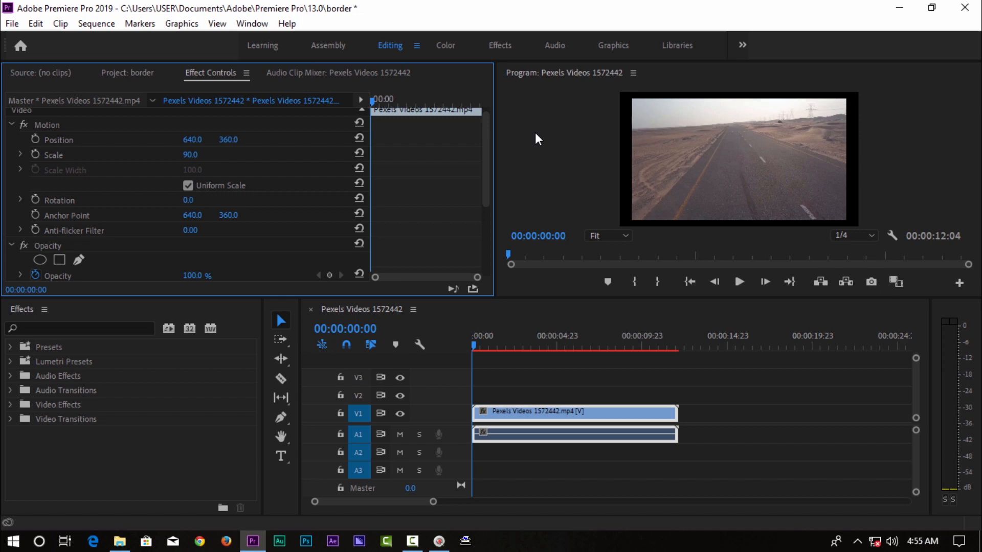
double_click(191, 154)
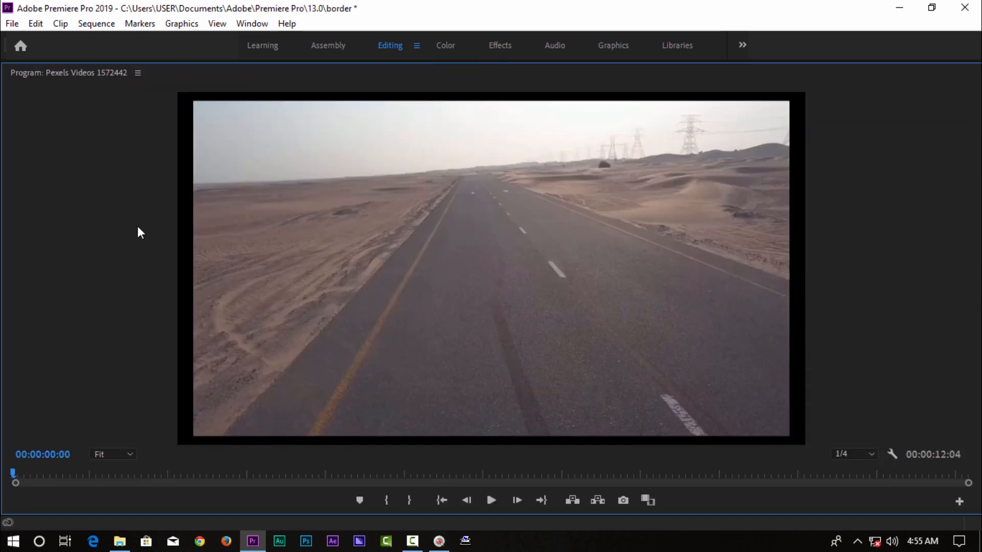
mouse_move(372, 63)
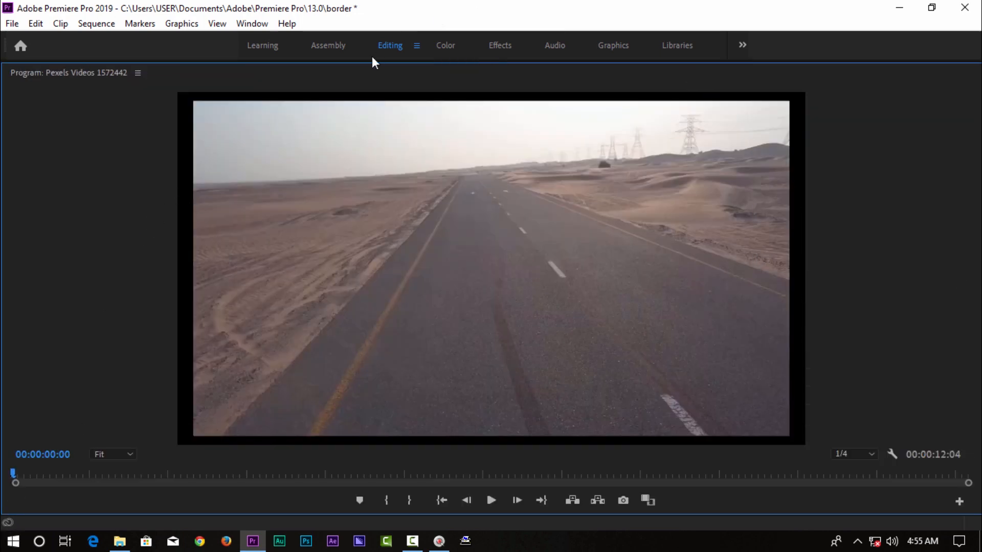
mouse_move(190, 291)
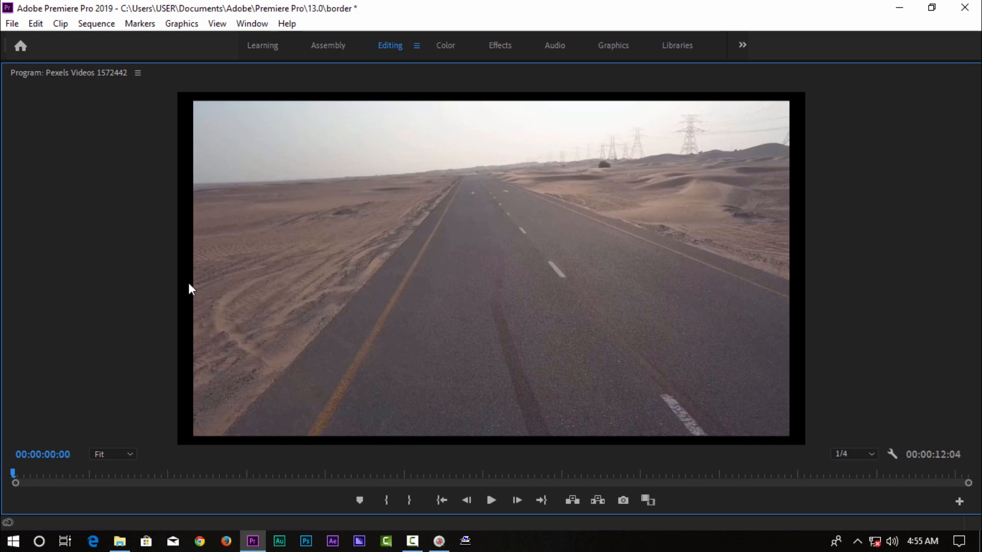
mouse_move(813, 188)
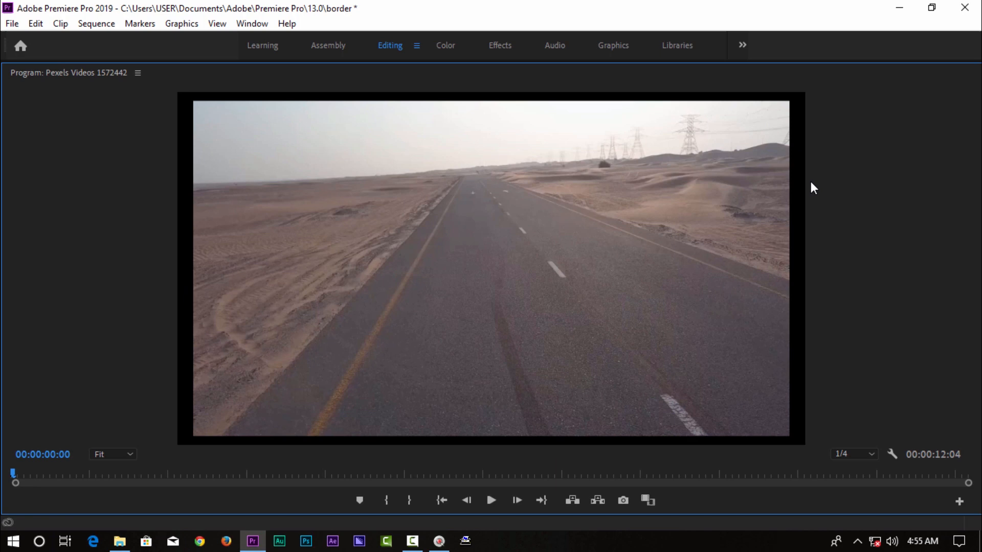
mouse_move(587, 114)
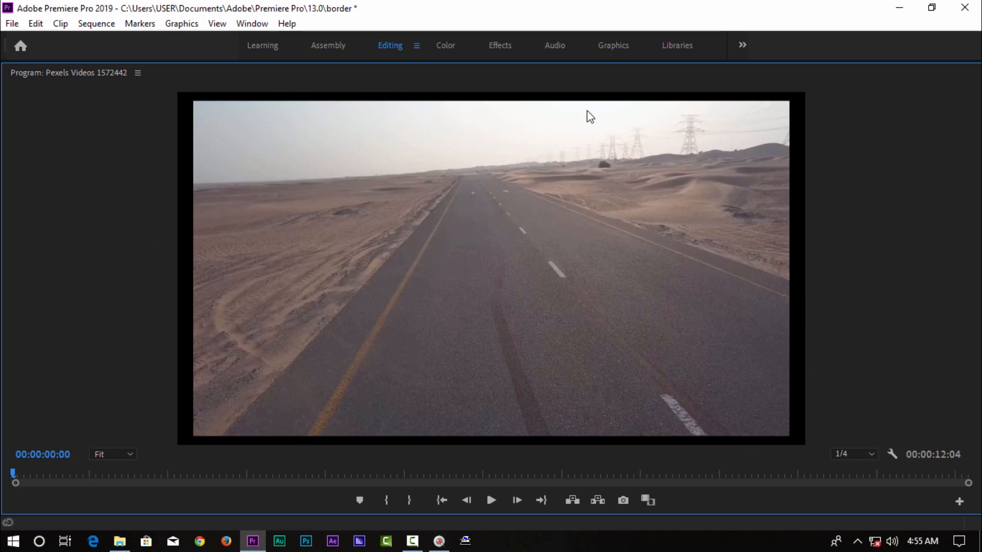
mouse_move(855, 234)
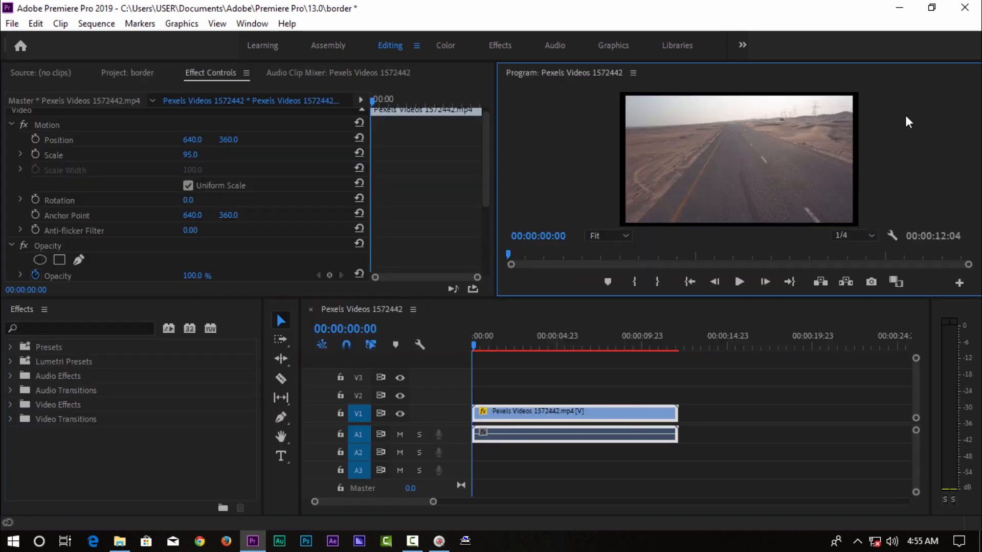
mouse_move(728, 111)
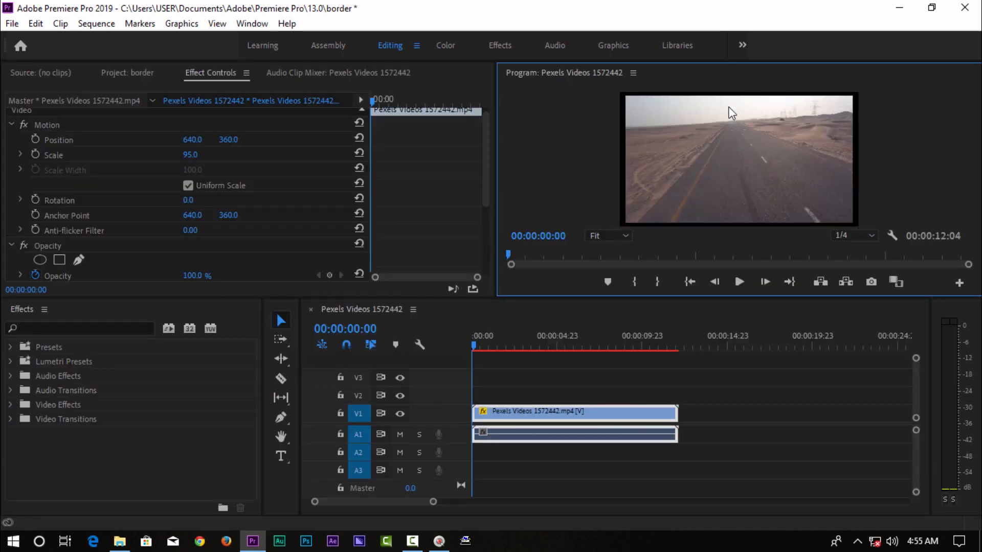
mouse_move(862, 137)
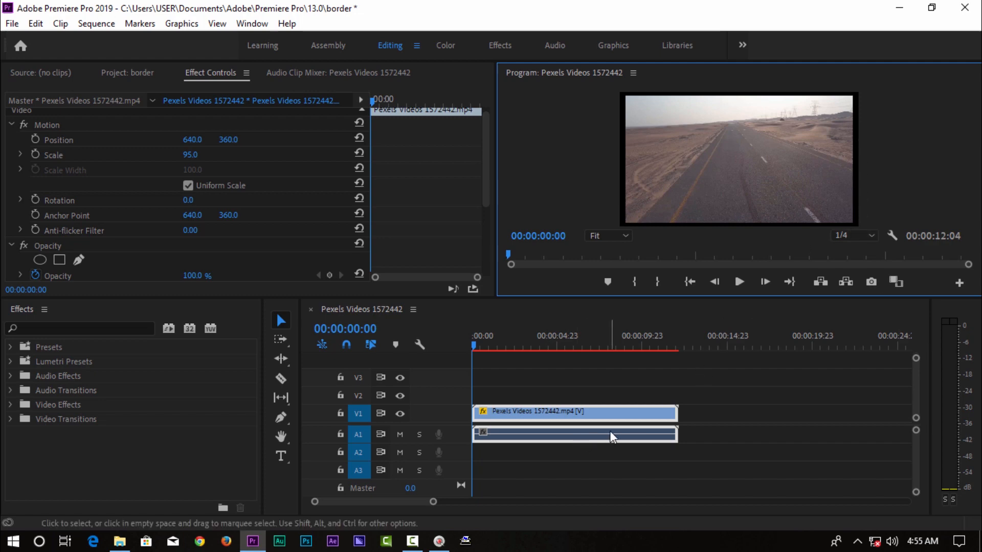
mouse_move(611, 436)
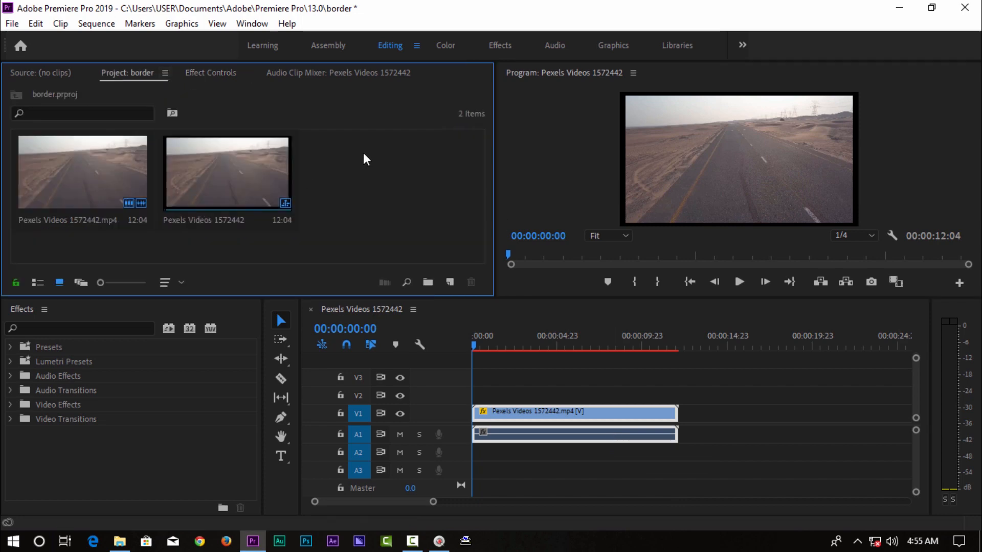
- Create a saturated red Color Matte named 'red' in the Project panel
right_click(366, 158)
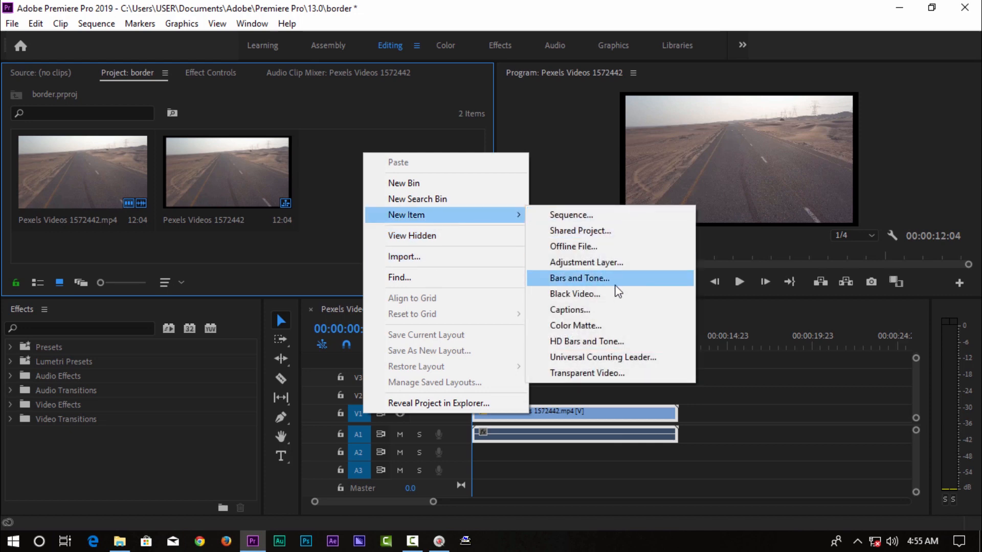
click(575, 325)
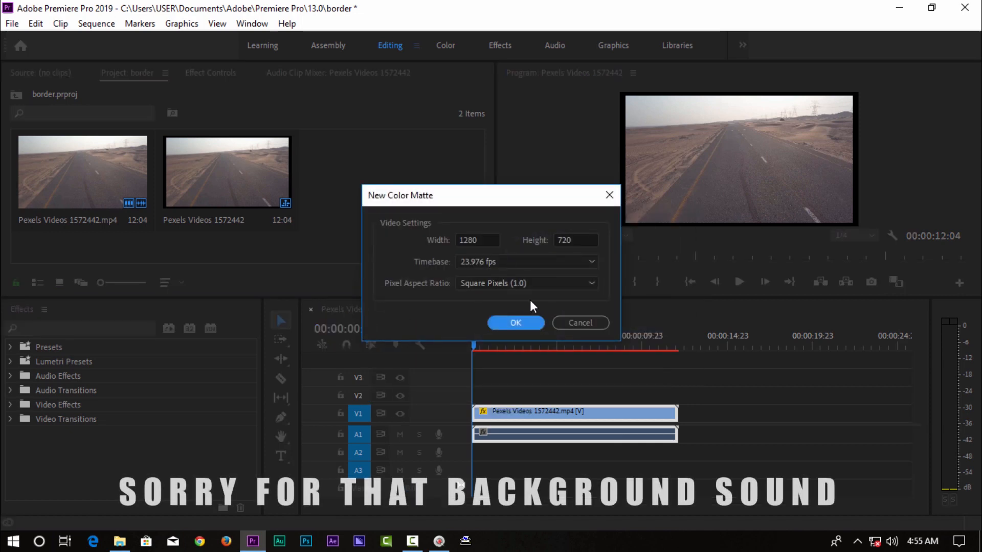
click(514, 323)
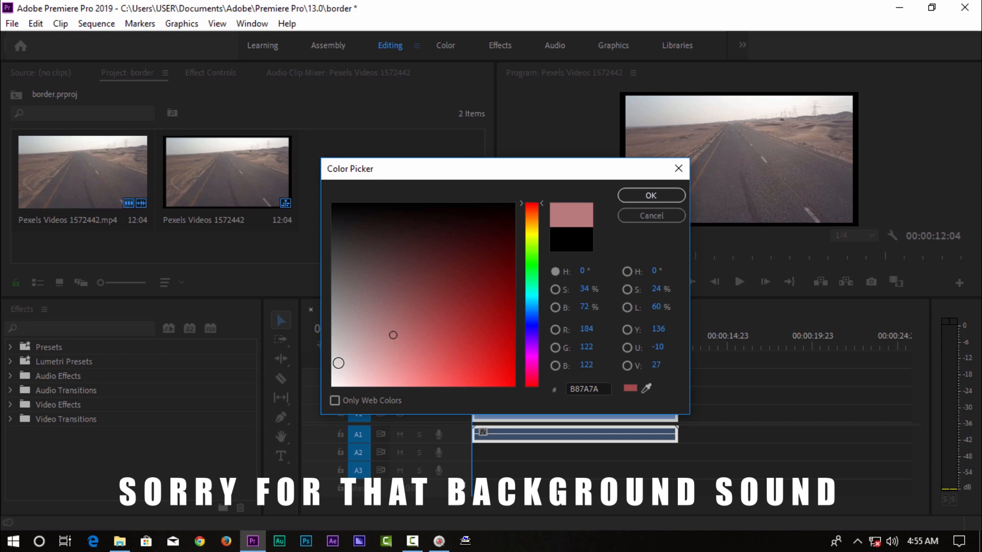
click(510, 364)
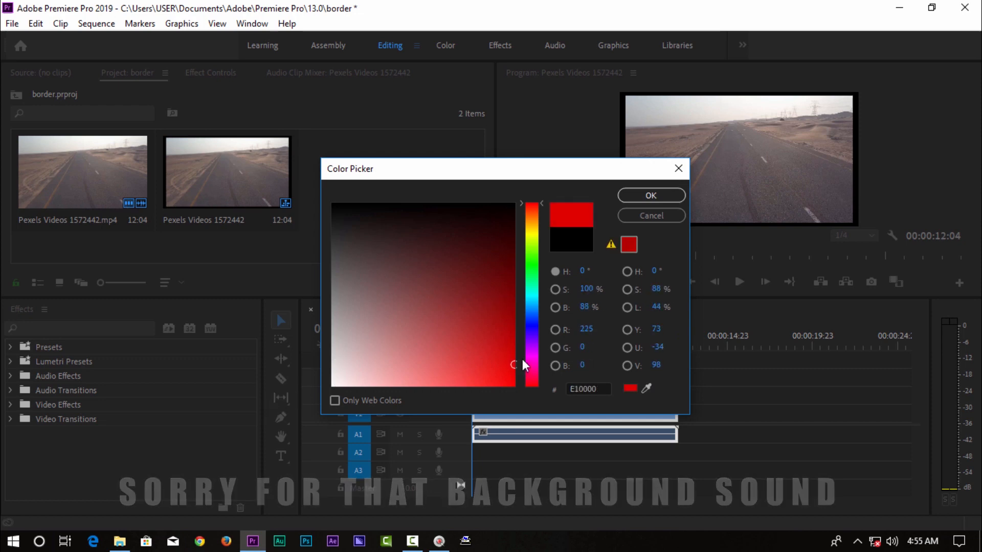
click(650, 195)
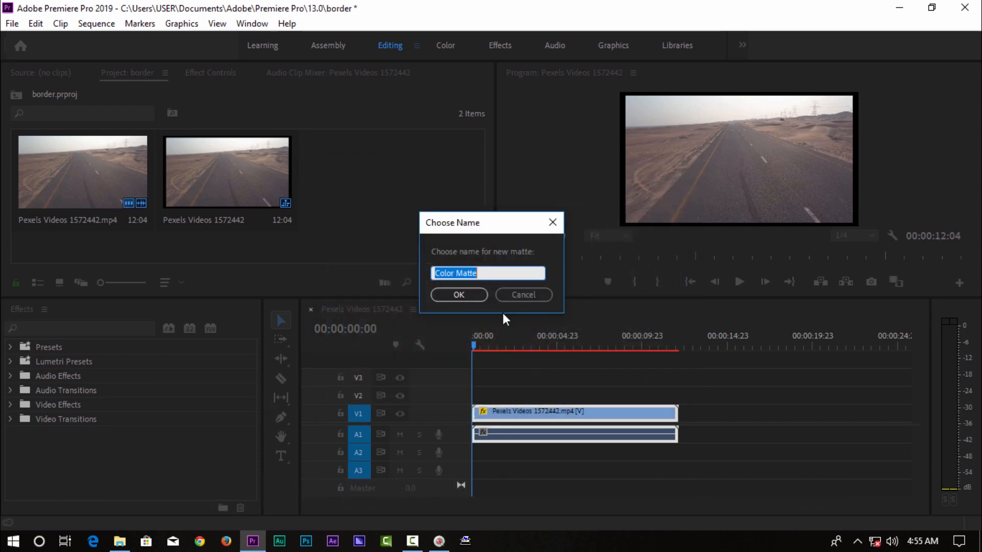
text(red)
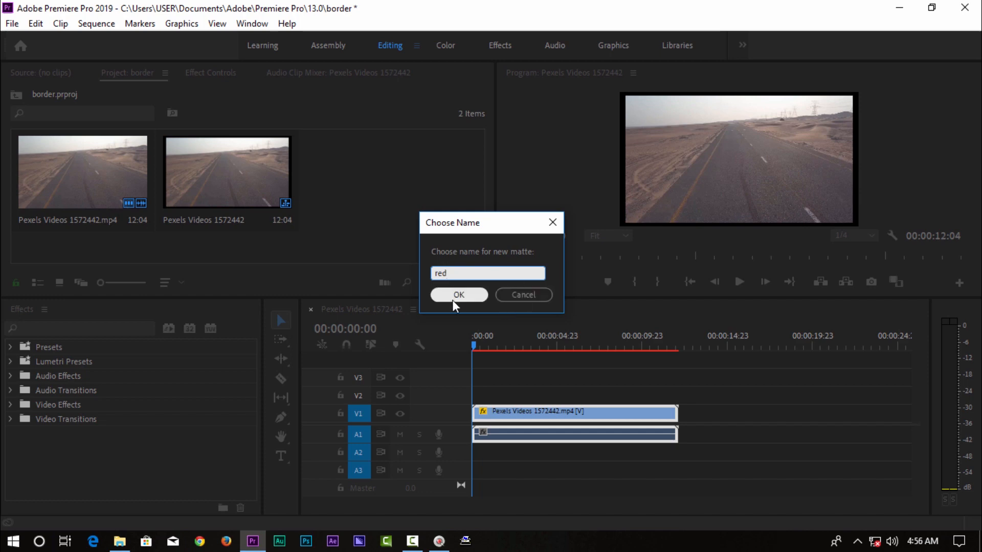
click(458, 294)
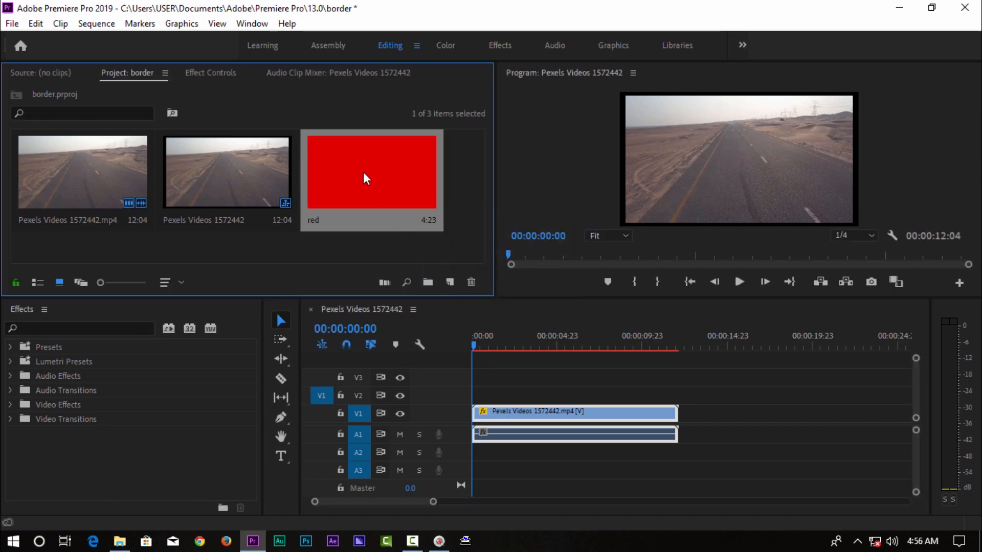
mouse_move(583, 425)
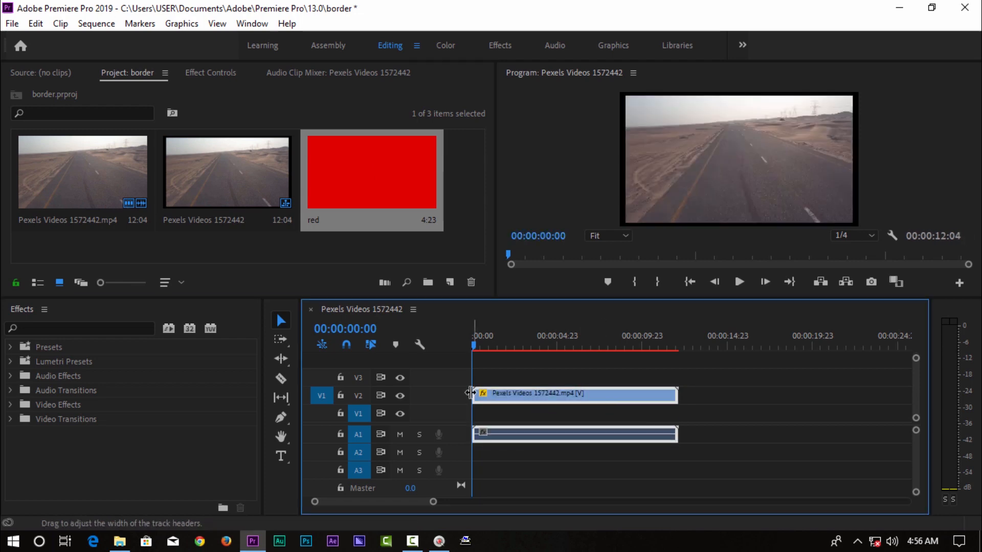
mouse_move(529, 311)
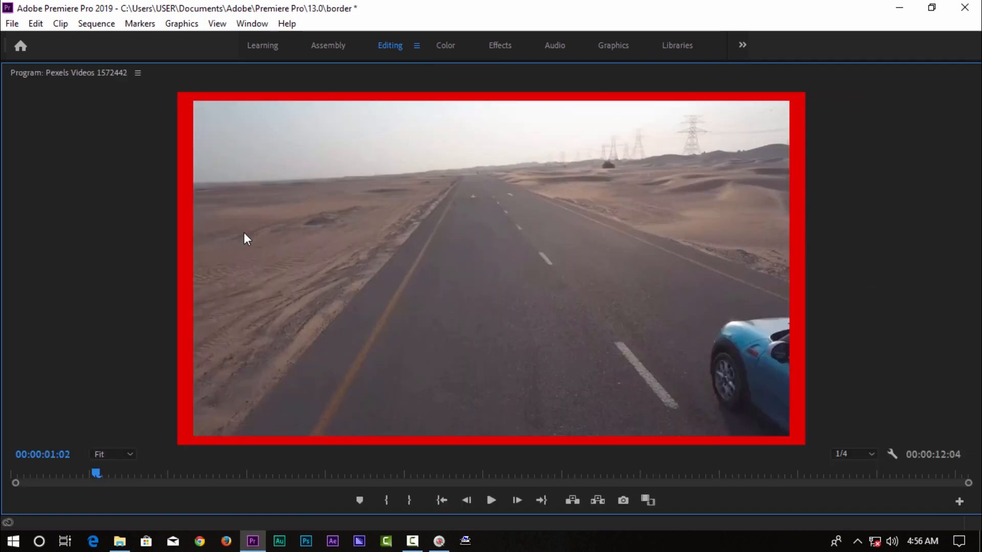
mouse_move(861, 230)
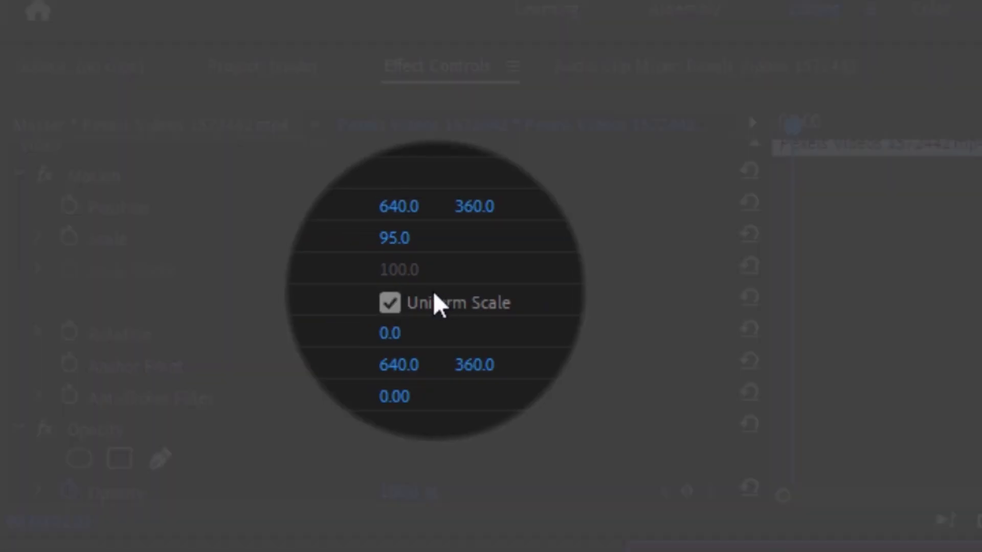
- Turn off Uniform Scale so the clip's height and width scale independently
click(387, 303)
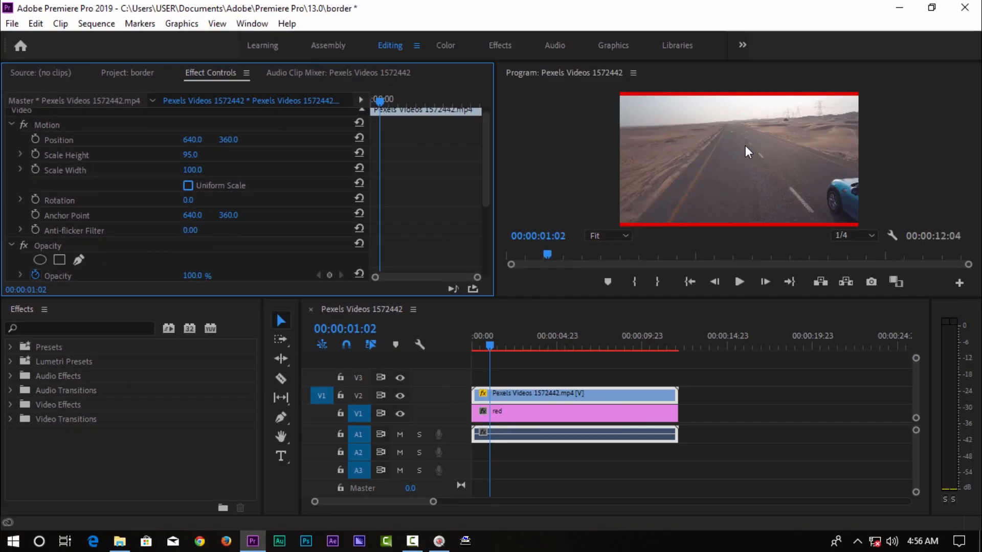
mouse_move(838, 135)
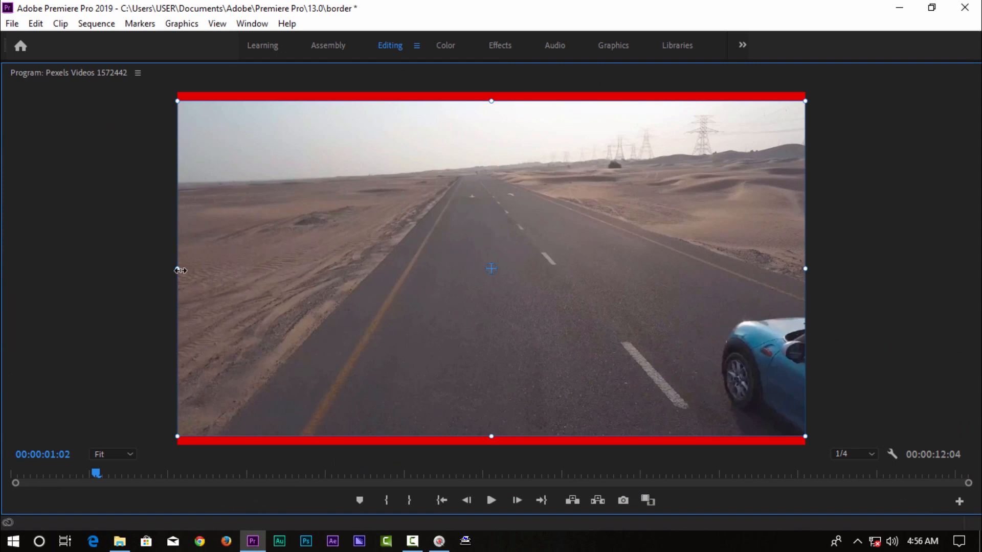
- Drag the clip's side handle inward so red shows on the left and right edges
drag(177, 269, 186, 268)
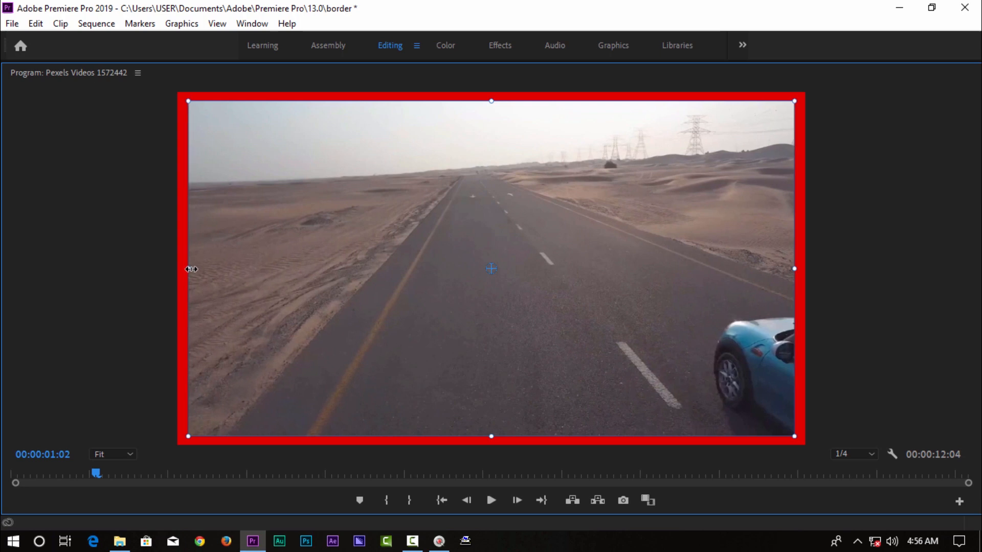
mouse_move(261, 103)
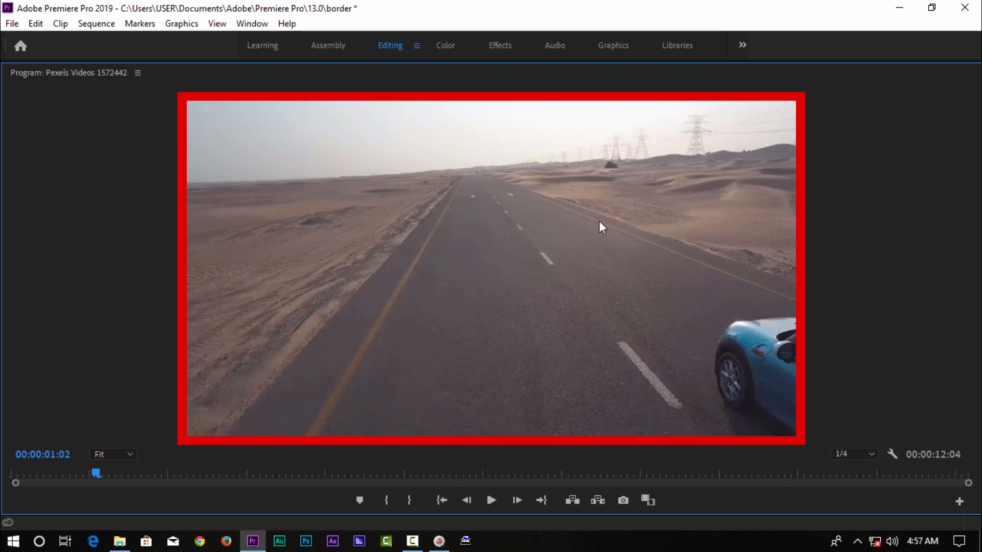
mouse_move(579, 114)
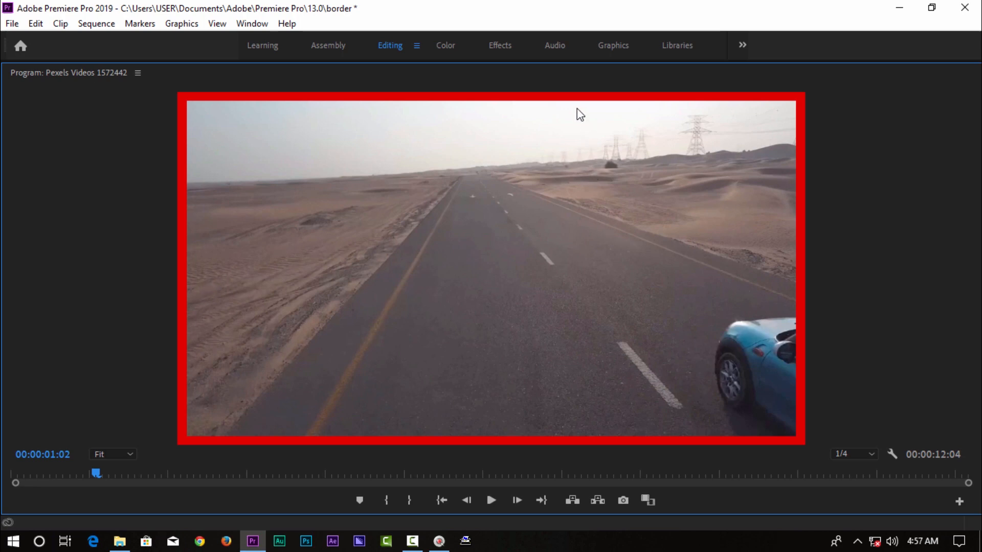